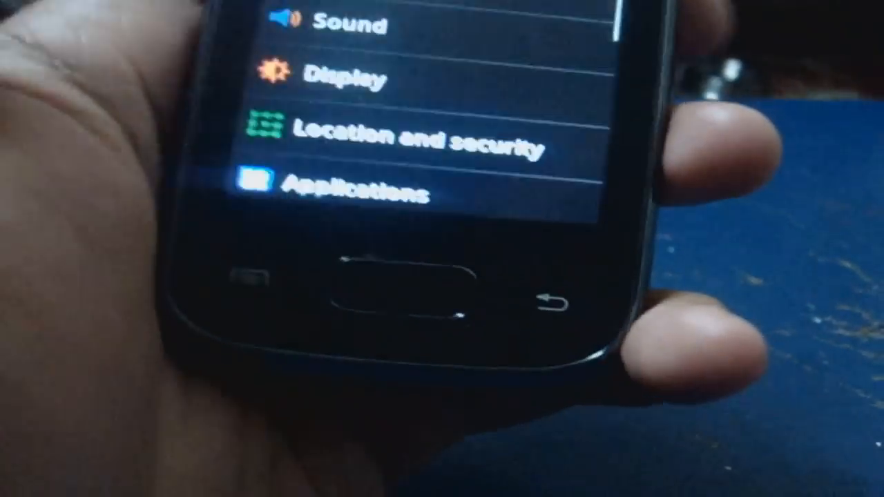
Scroll down the Settings list to reach the About phone entry.
scroll("down", 3)
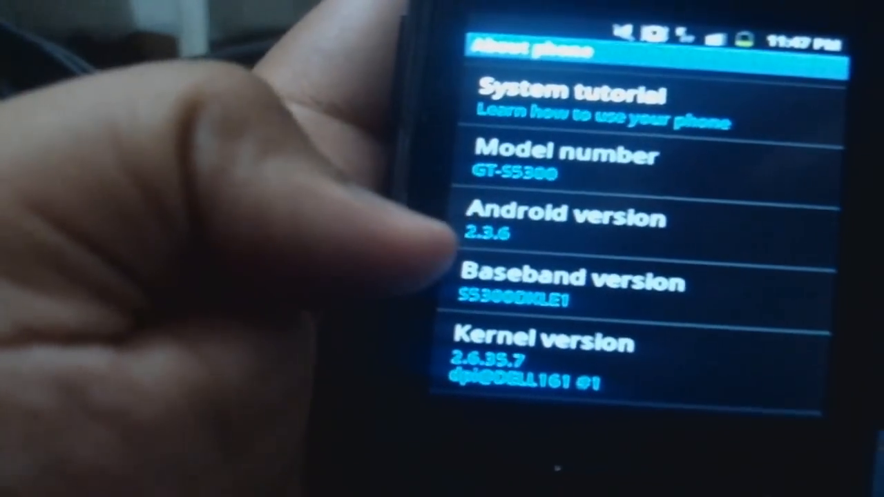
Tap Android version to show the Gingerbread zombie artwork, then scroll the Settings list.
left_click(607, 158)
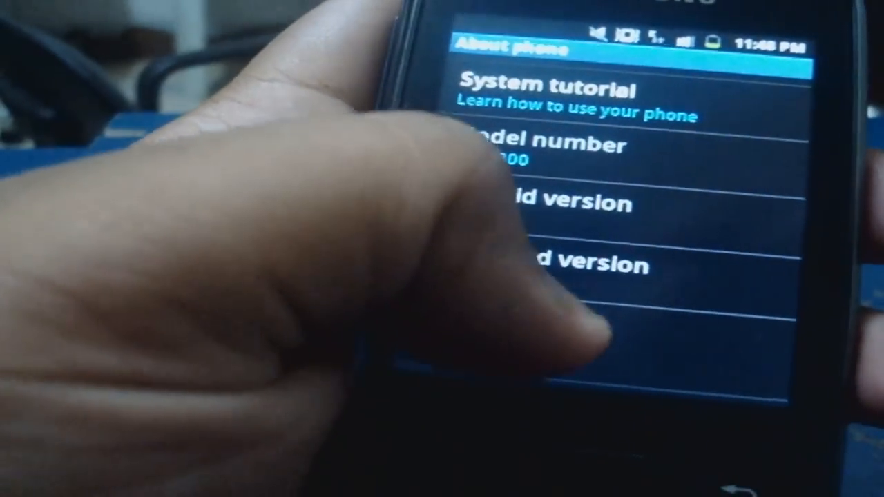
scroll("down", 3)
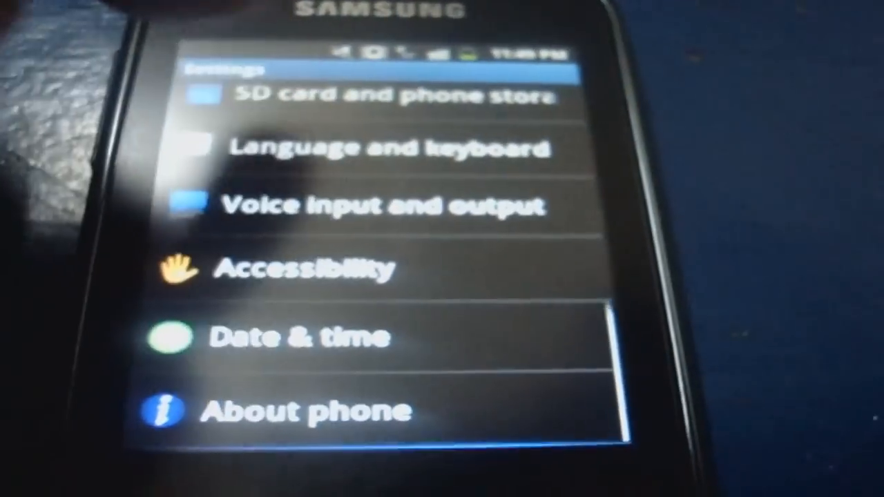
Reopen About phone and scroll to the baseband and kernel version entries.
left_click(297, 410)
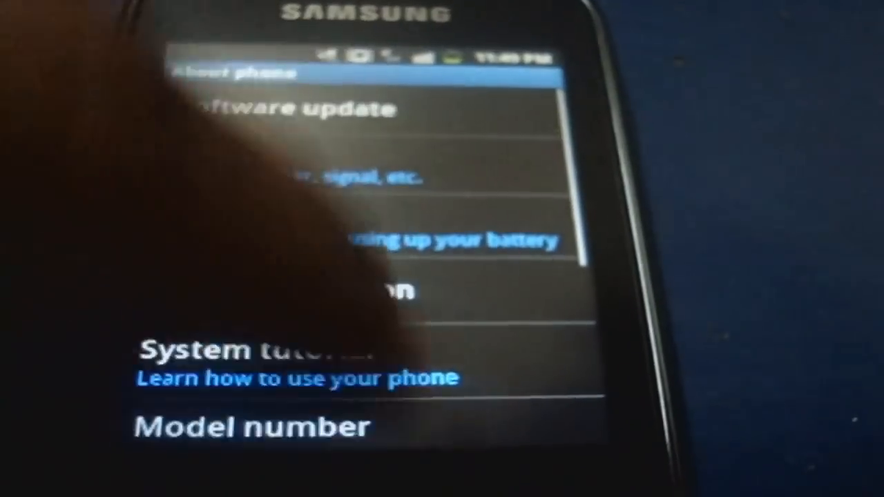
scroll("down", 3)
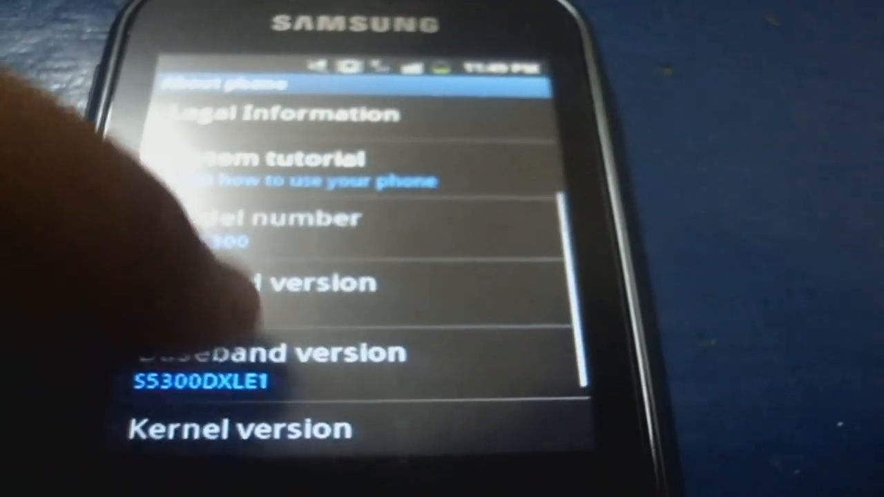